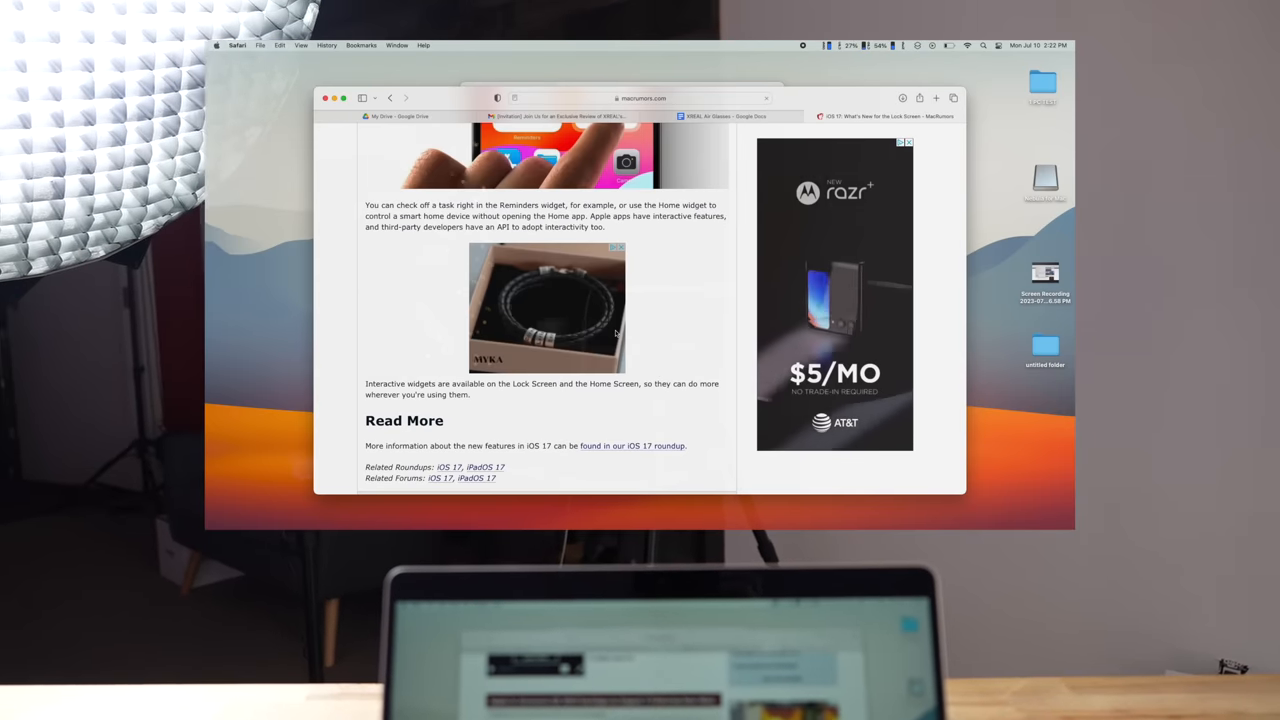
# Scroll the MacRumors iOS 17 Lock Screen article back to its top
pyautogui.scroll(-3)
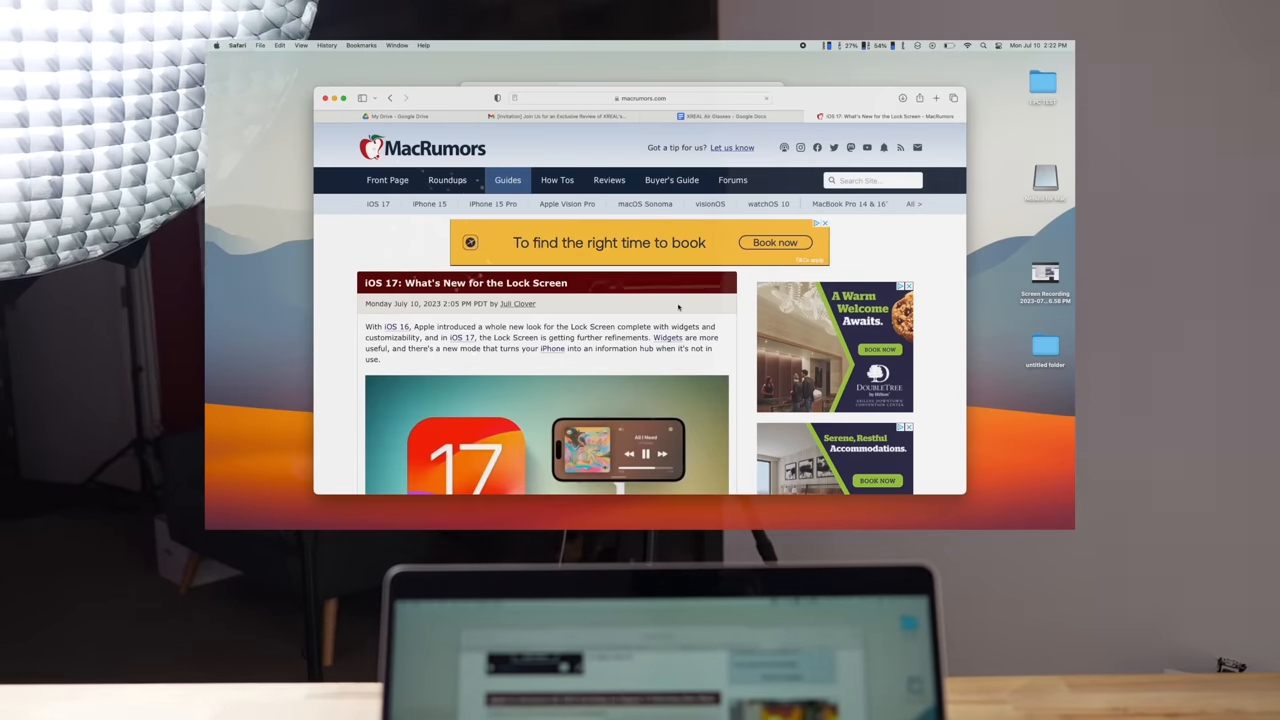
pyautogui.scroll(-3)
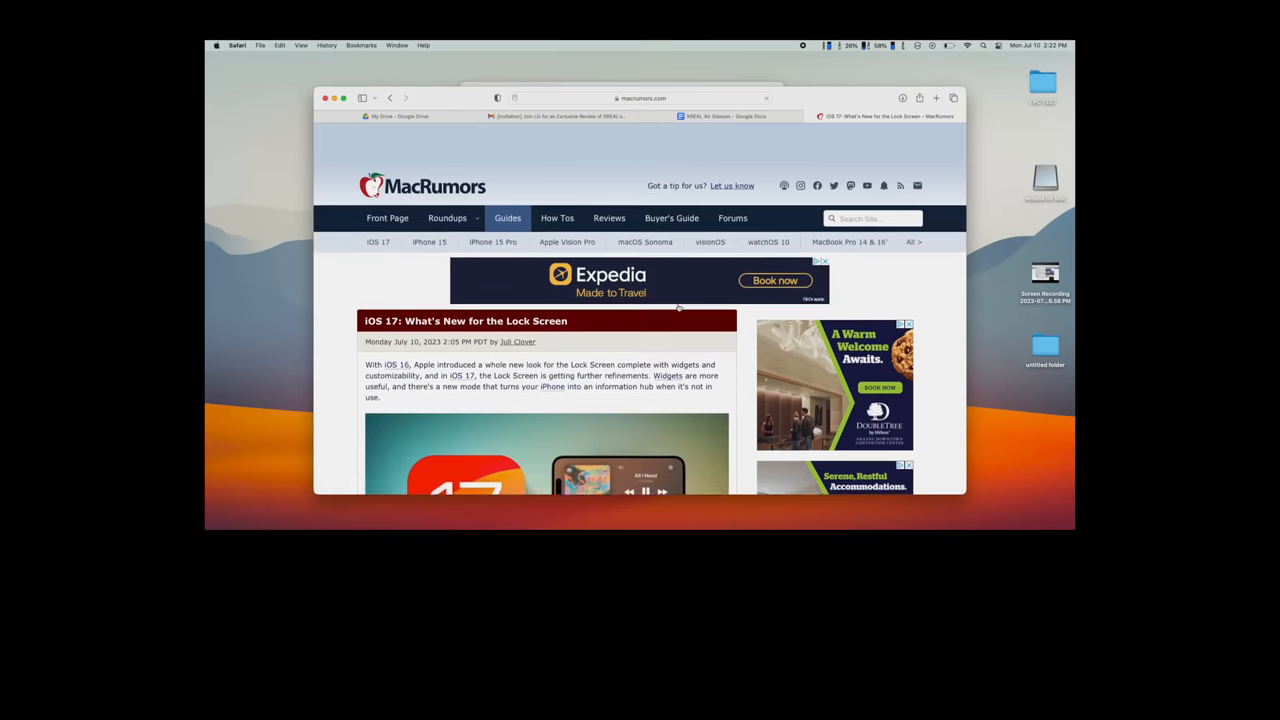
pyautogui.scroll(-3)
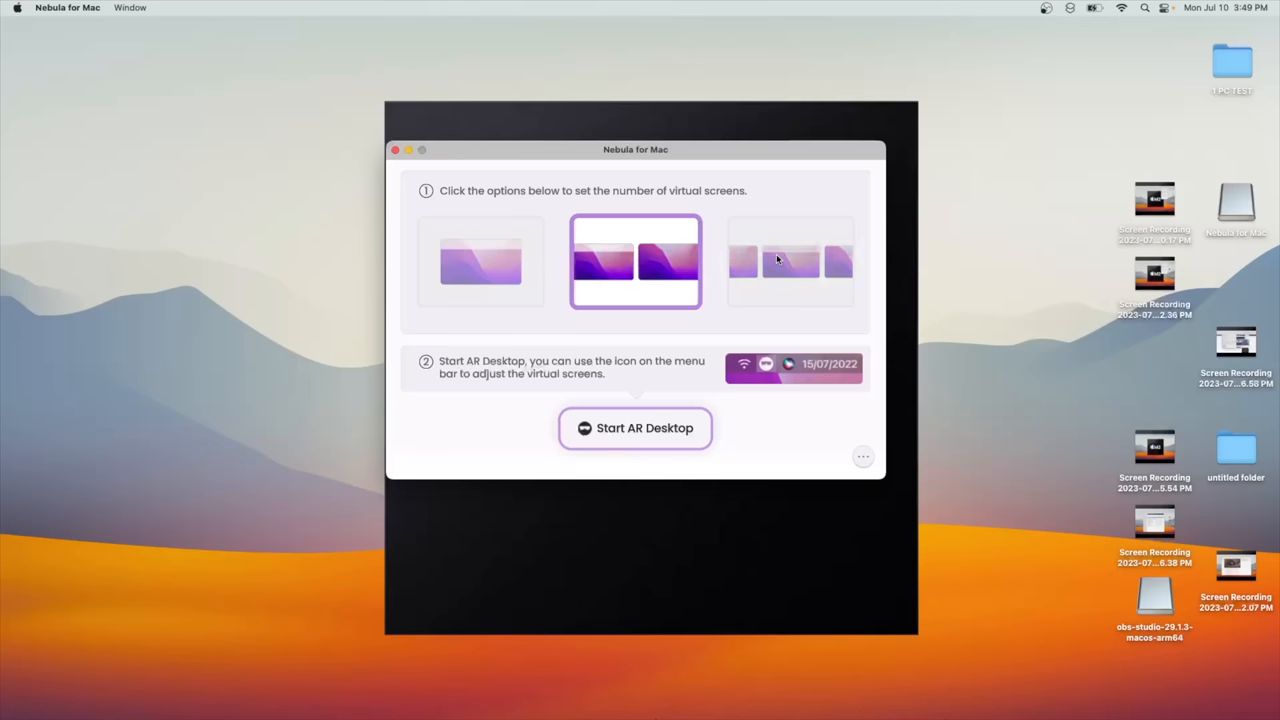
# Launch the AR desktop with the two side-by-side virtual screens layout
pyautogui.click(636, 428)
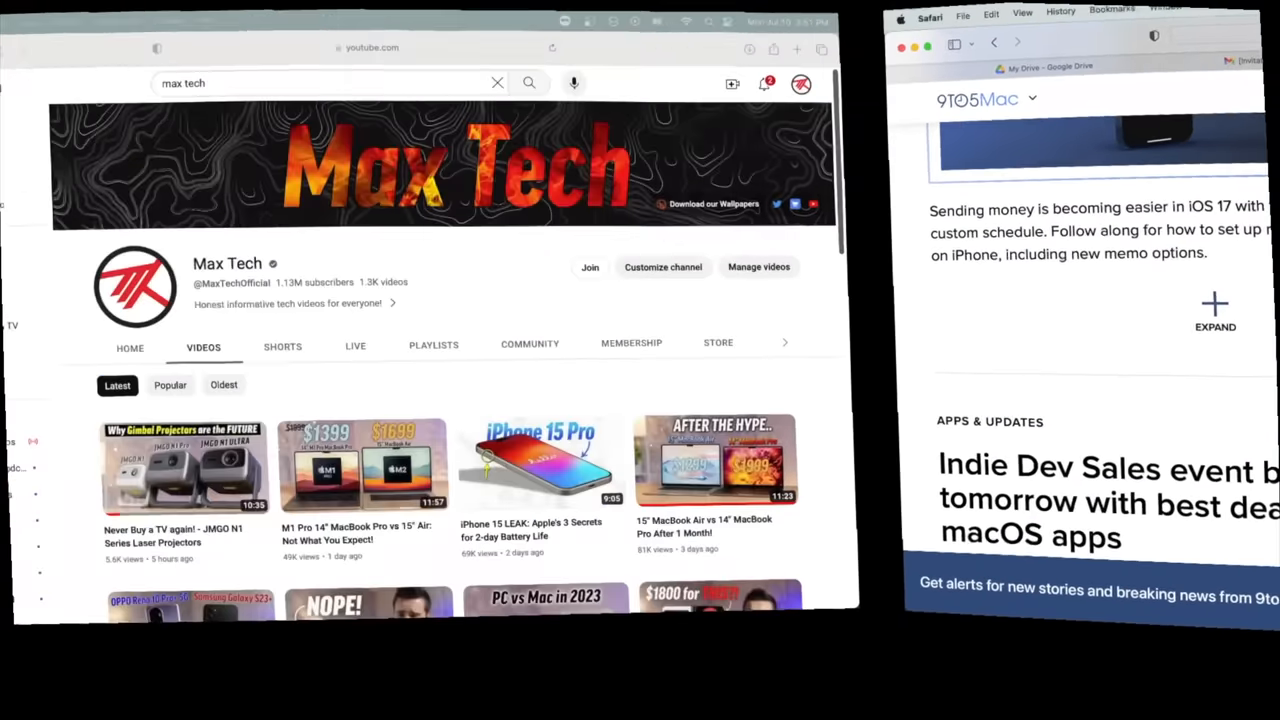
pyautogui.scroll(-3)
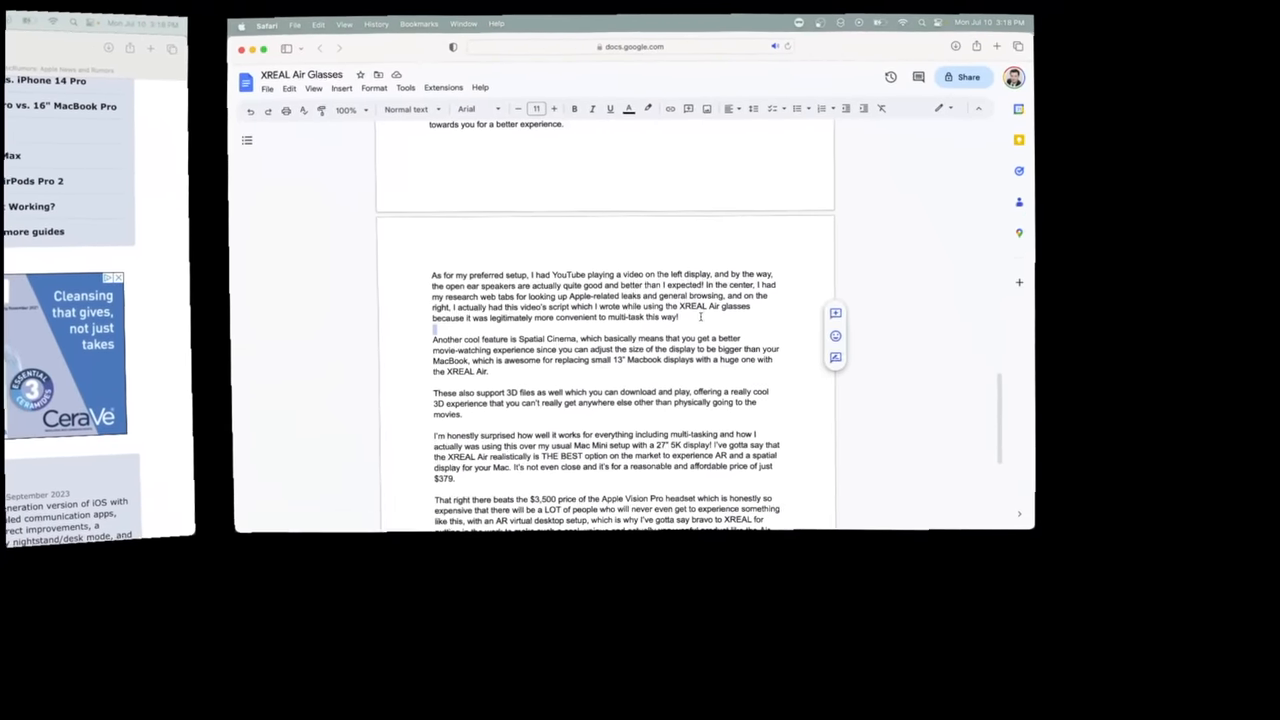
pyautogui.scroll(-3)
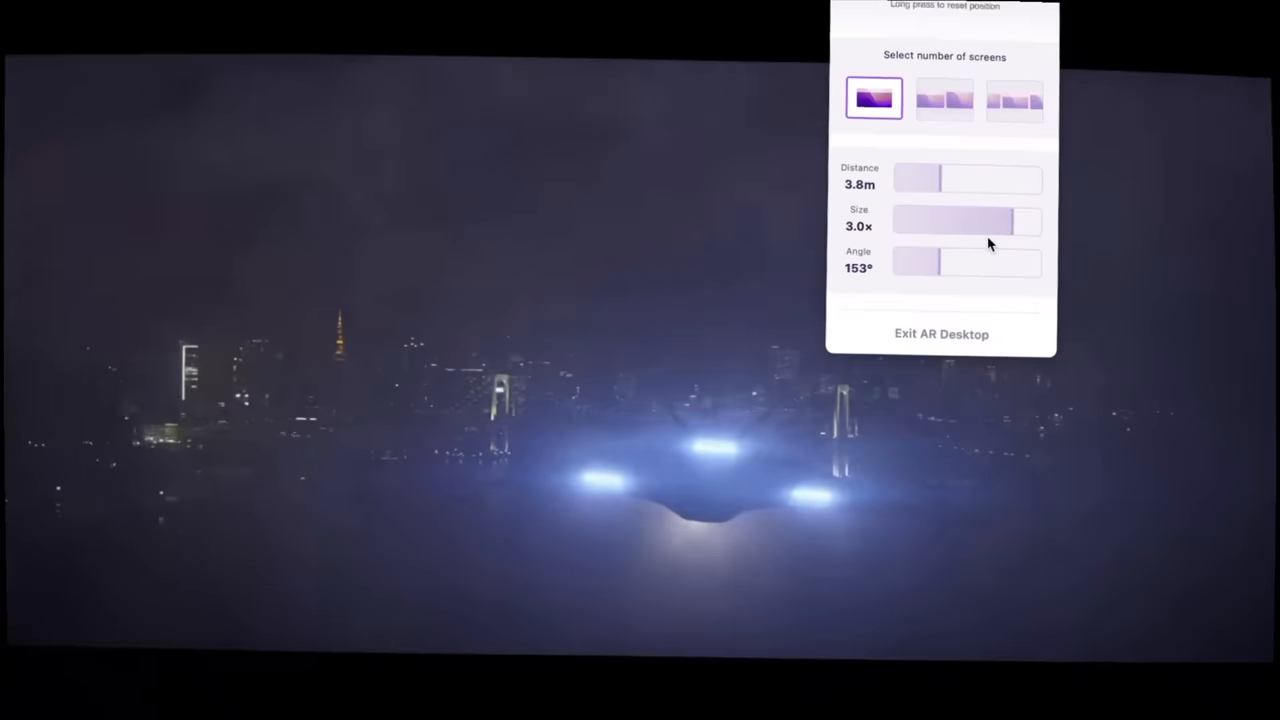
# Drag the Size slider so the single virtual screen reaches 3.0x
pyautogui.moveTo(1010, 222); pyautogui.dragTo(1076, 198)
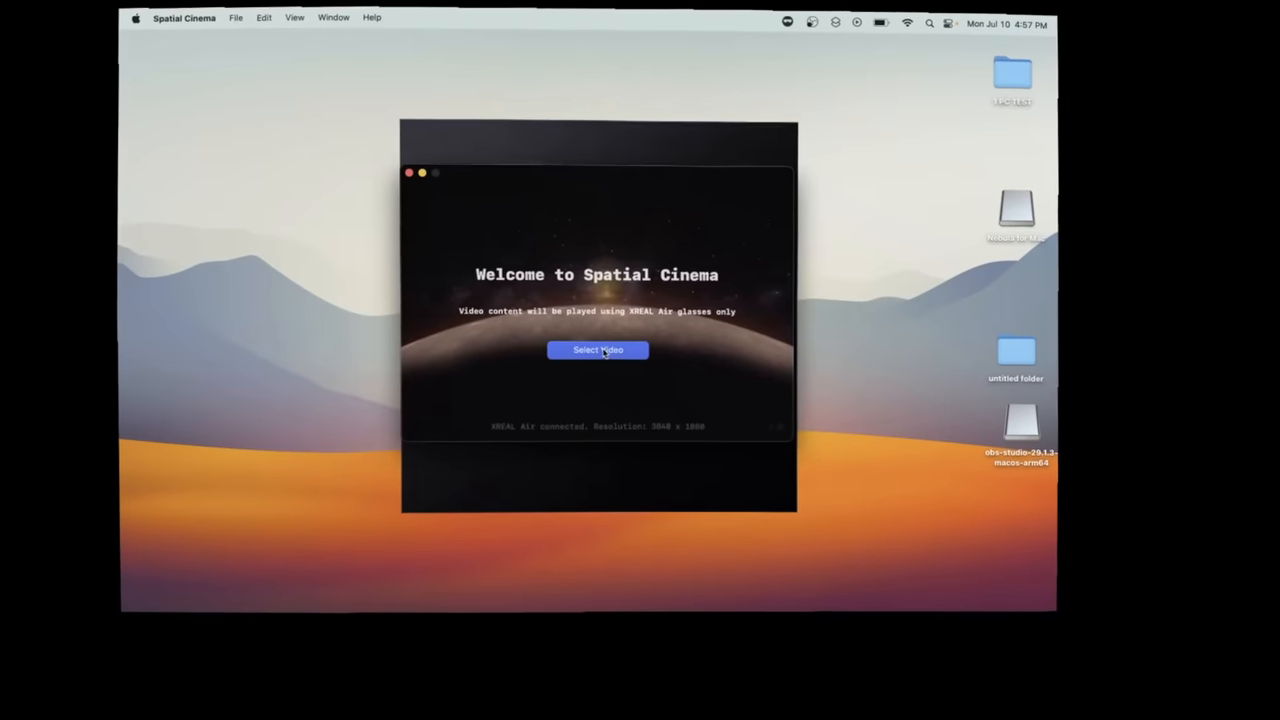
# Choose Select Video on the Spatial Cinema welcome screen
pyautogui.click(598, 350)
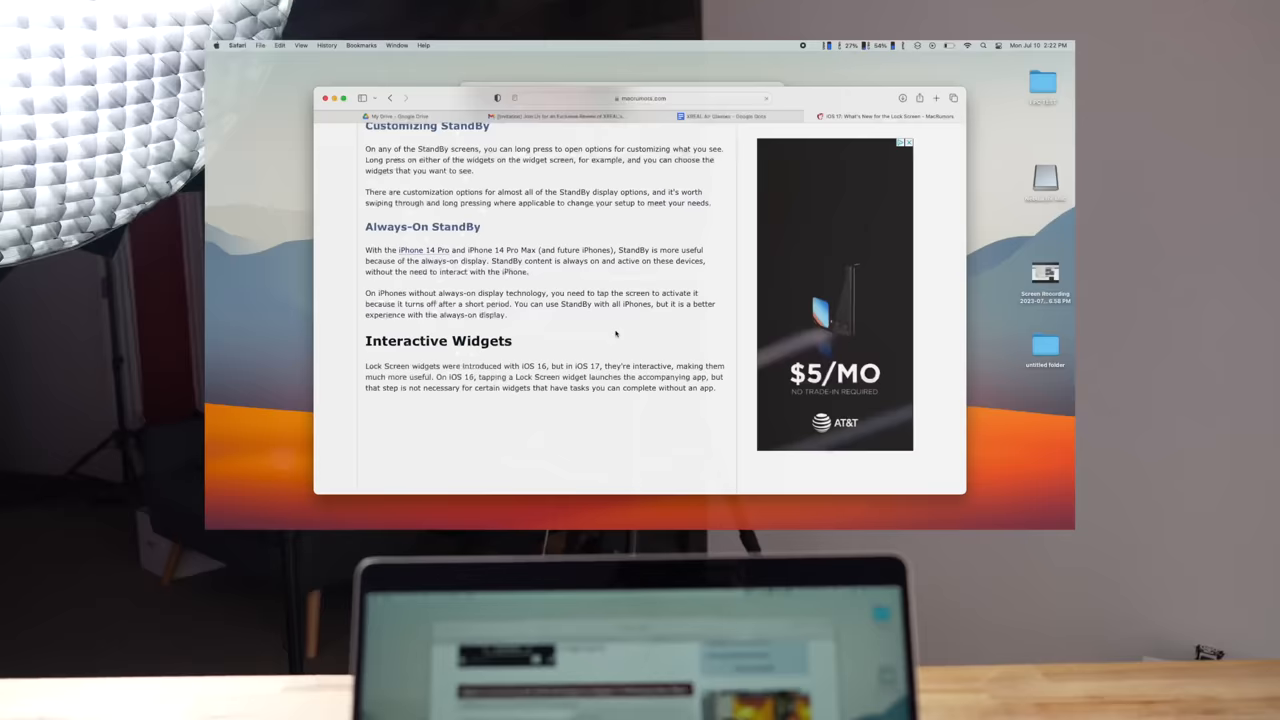
# Scroll the MacRumors article down to the StandBy and Interactive Widgets sections
pyautogui.scroll(-3)
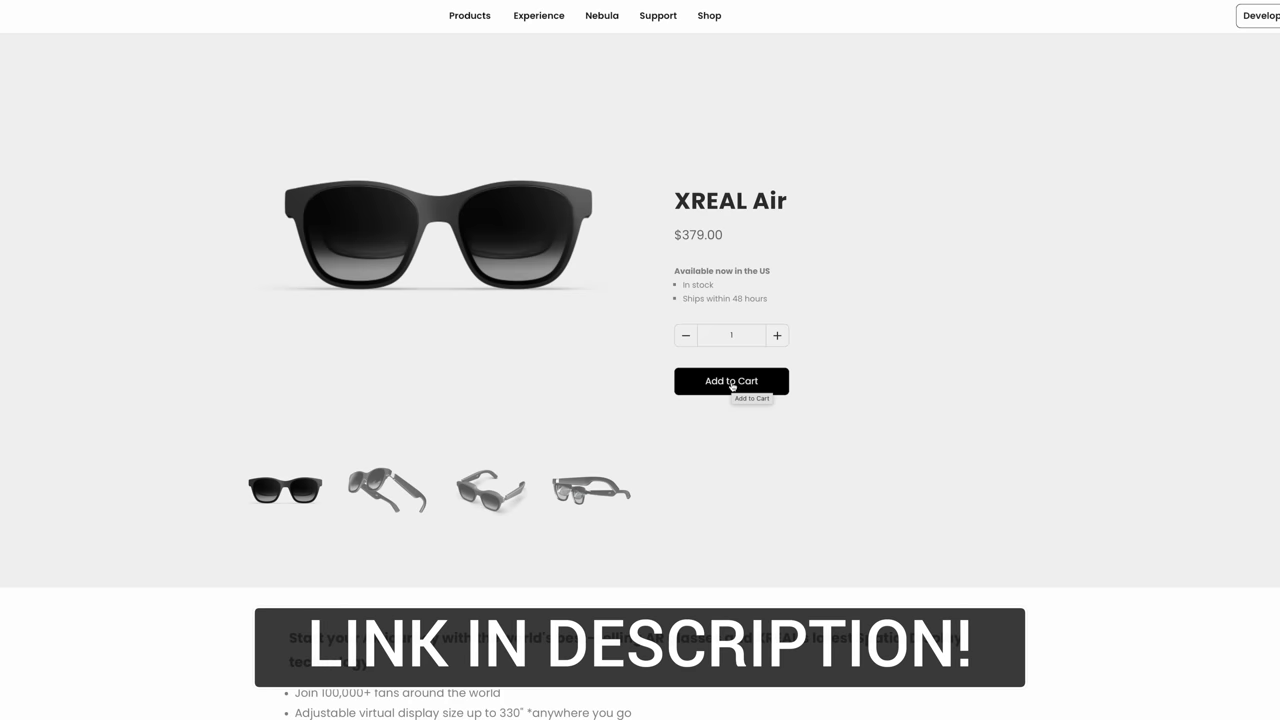
# Add one XREAL Air at $379.00 to the cart
pyautogui.click(732, 380)
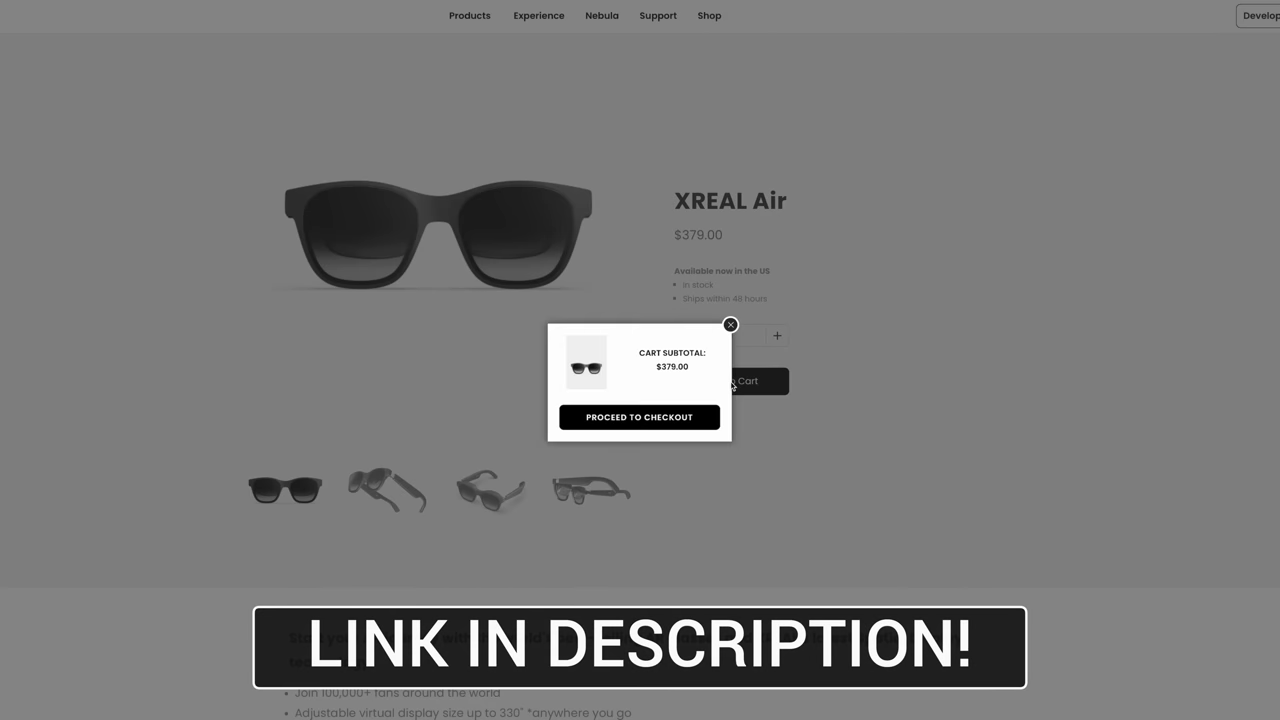